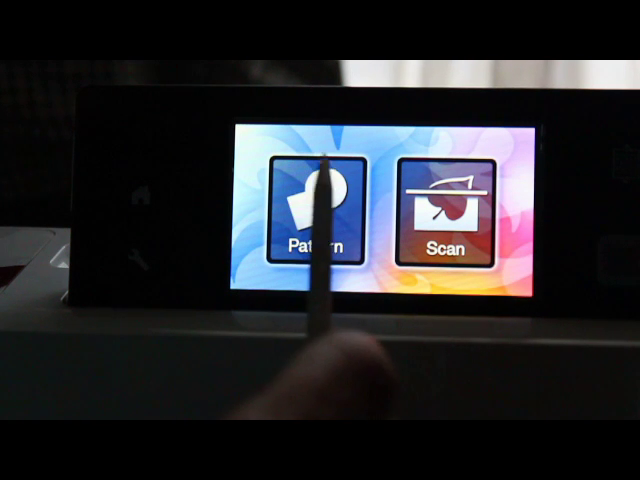
Enter the Pattern section and bring up the saved patterns holding the six hearts
click(324, 210)
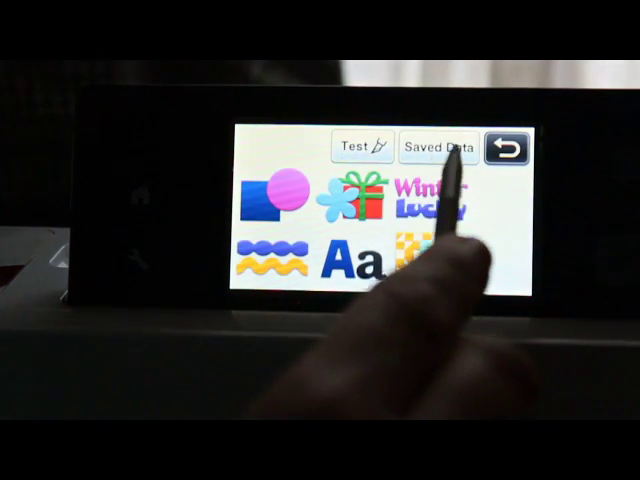
click(440, 144)
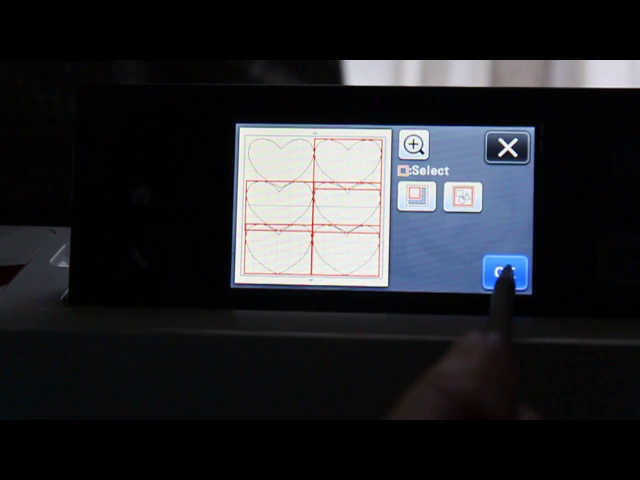
Delete the selected hearts and confirm with OK, returning to the saved data list
click(498, 270)
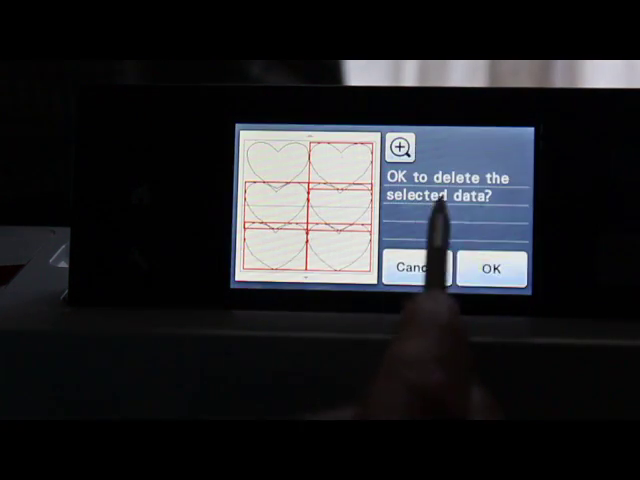
click(490, 268)
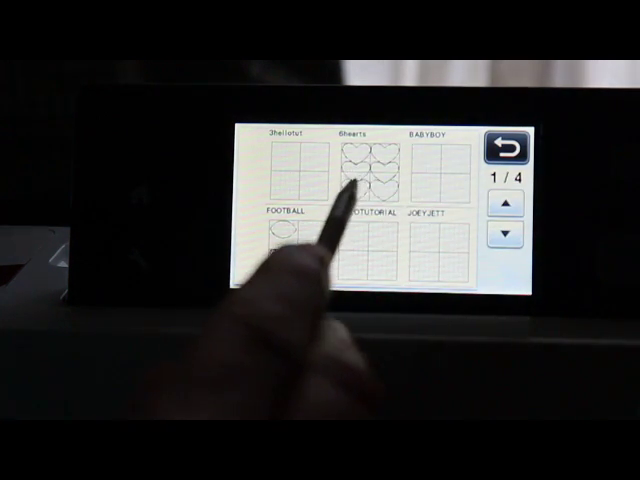
Reopen the Hearts pattern, delete all patterns from the mat and confirm with OK
click(364, 164)
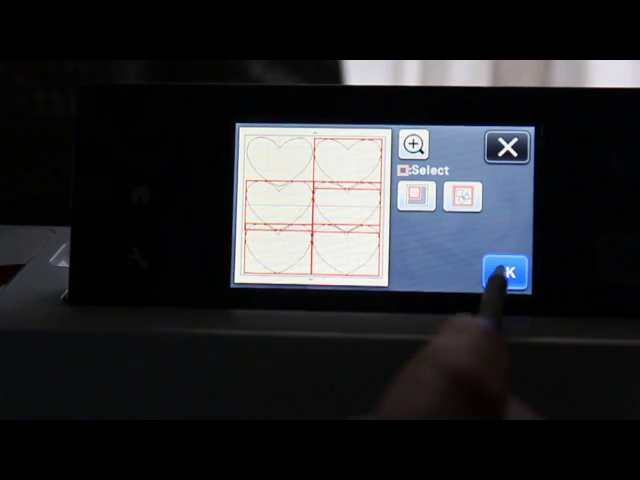
click(504, 272)
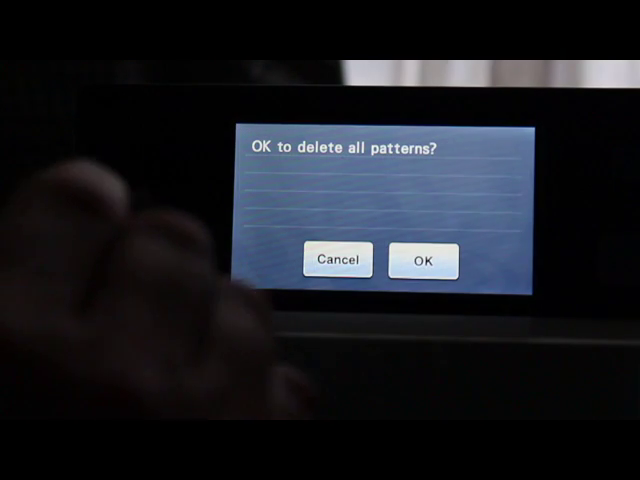
click(422, 260)
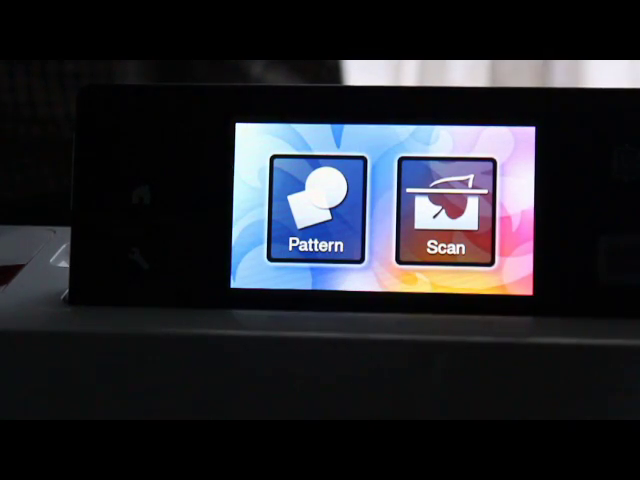